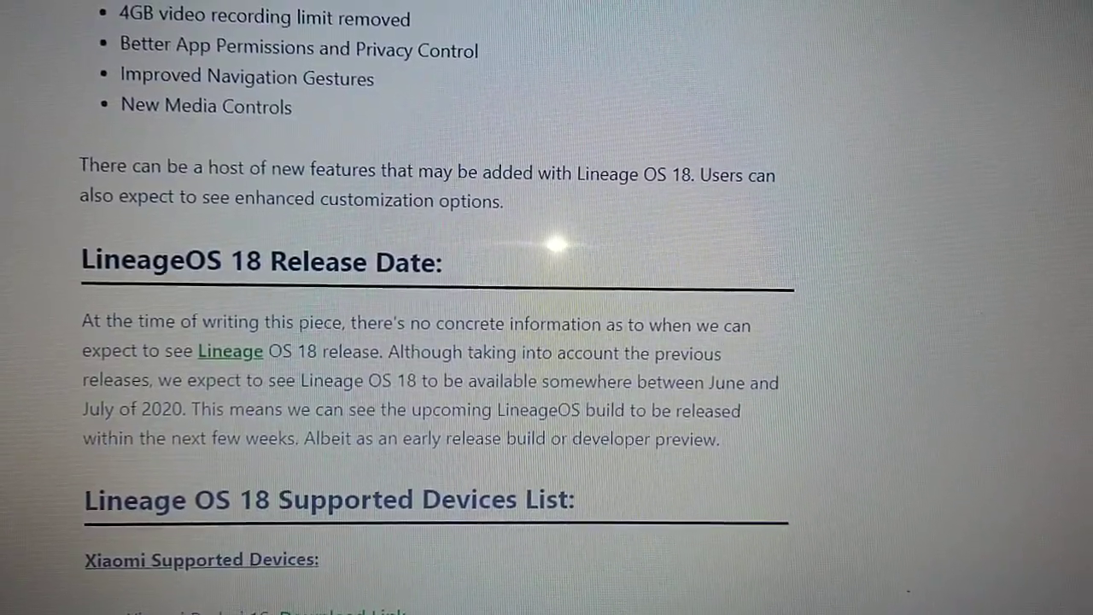
scroll(down, 3)
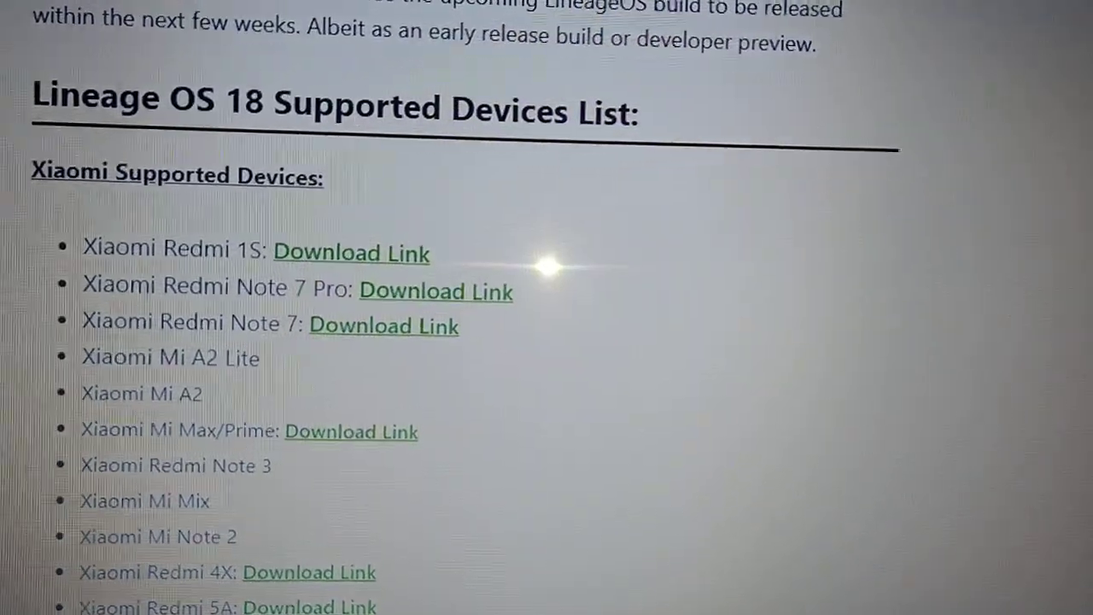
scroll(down, 3)
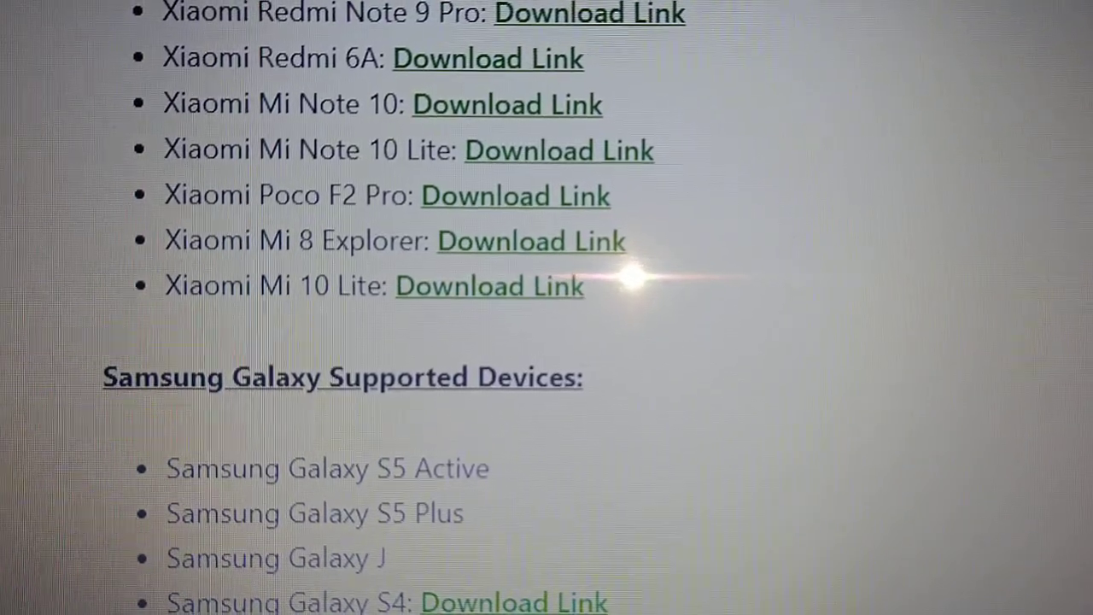
scroll(down, 3)
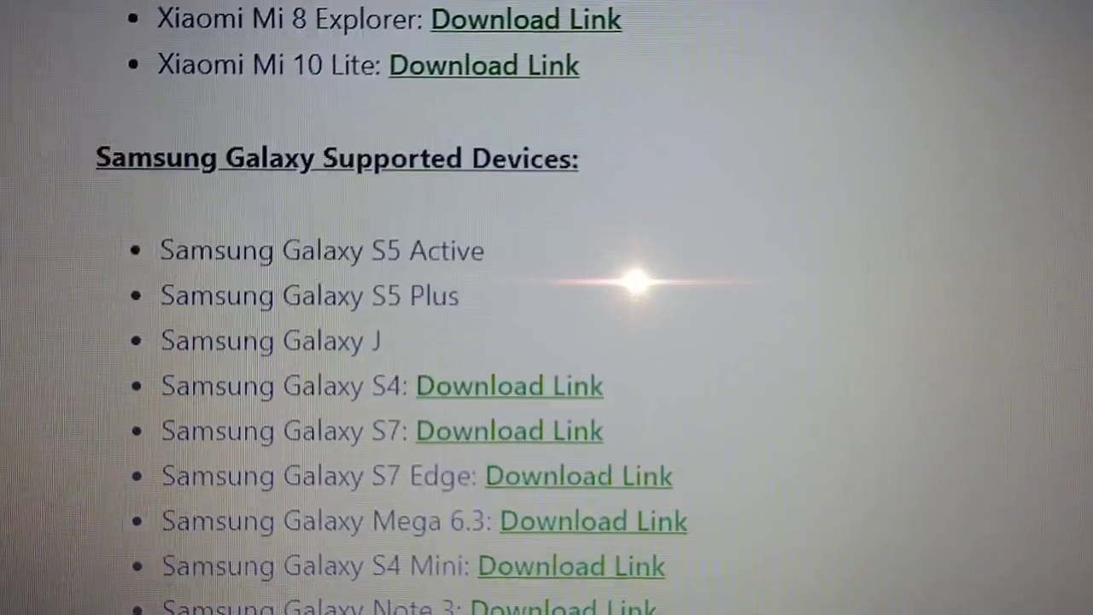
scroll(down, 3)
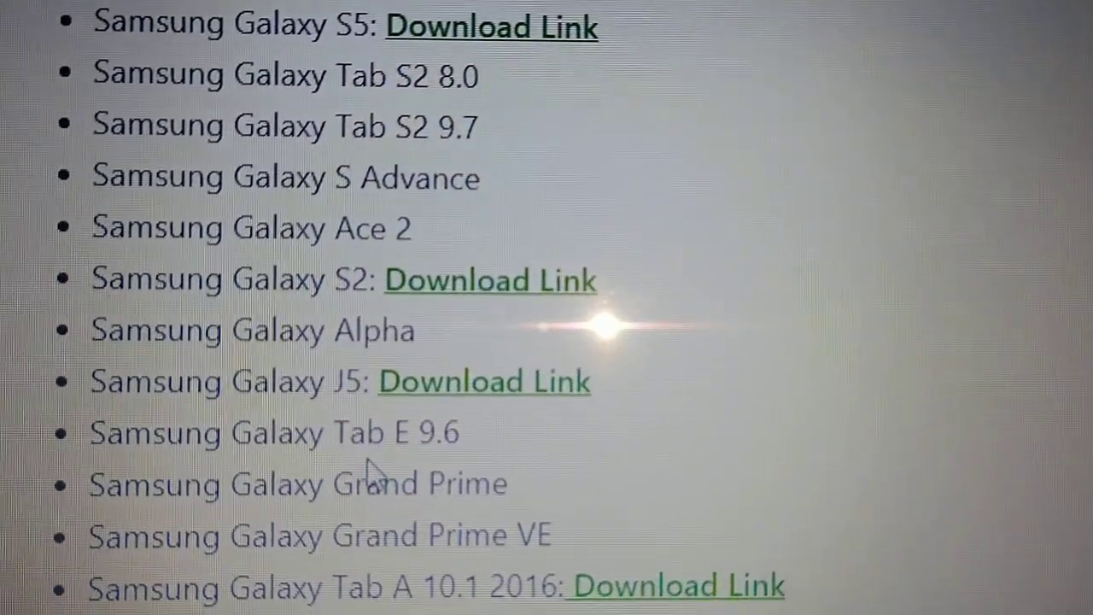
scroll(down, 3)
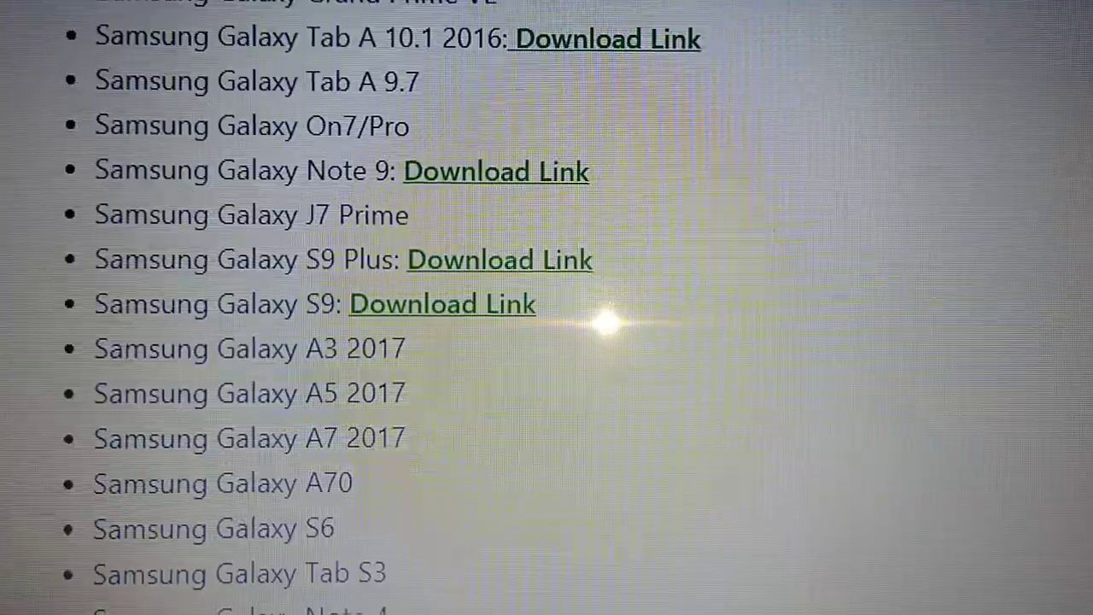
scroll(down, 3)
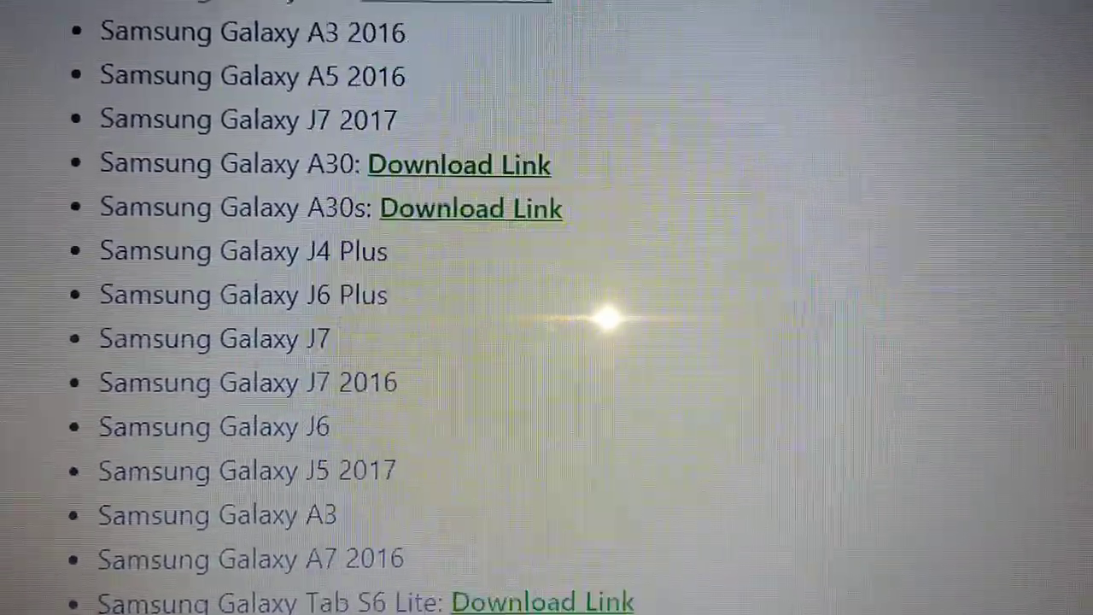
scroll(down, 3)
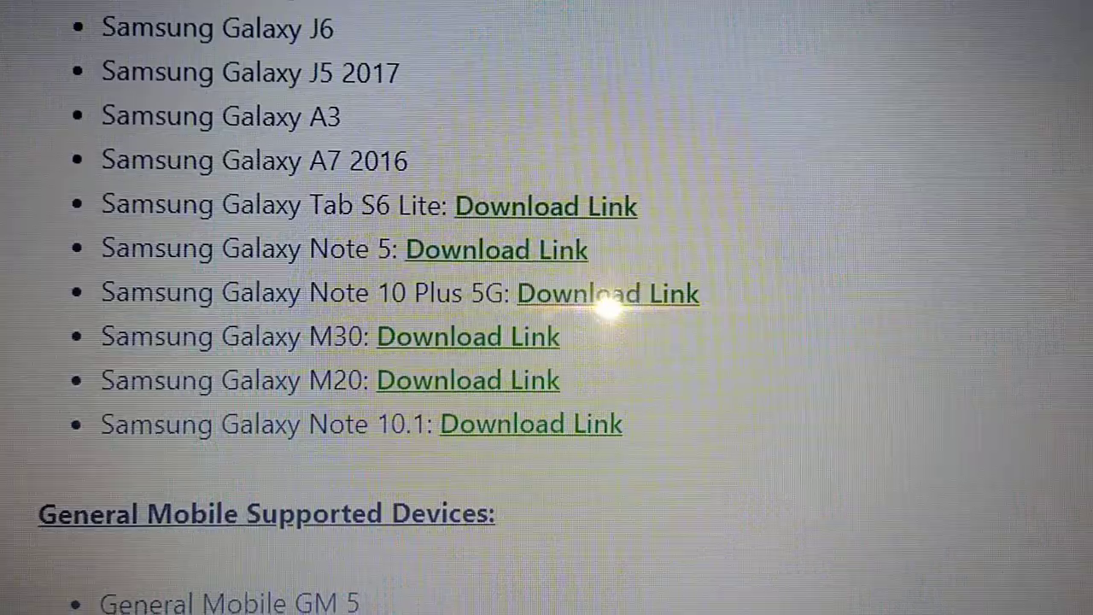
scroll(down, 3)
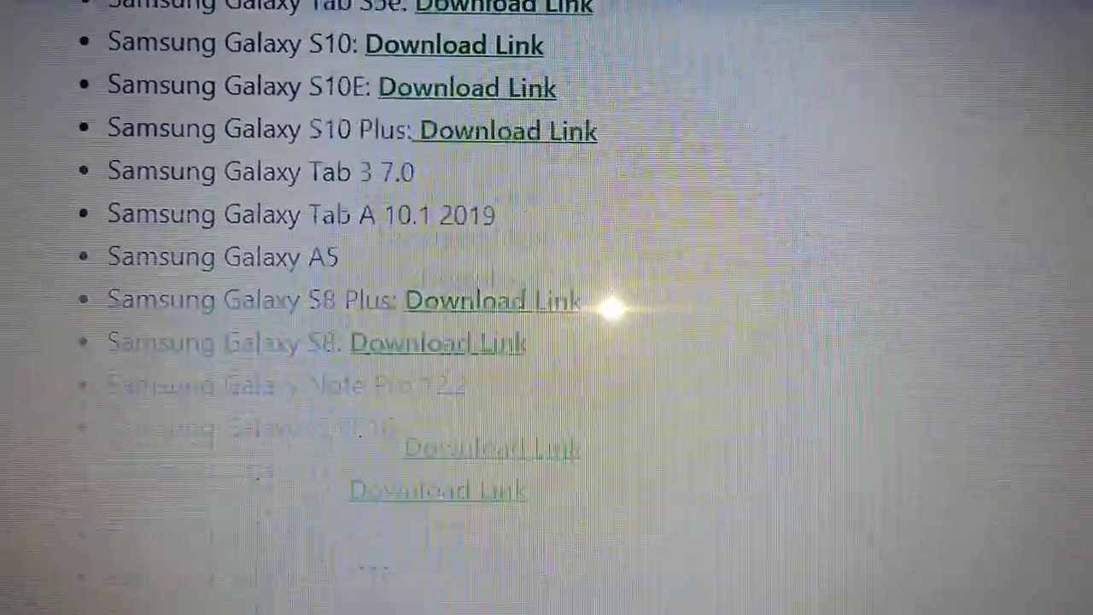